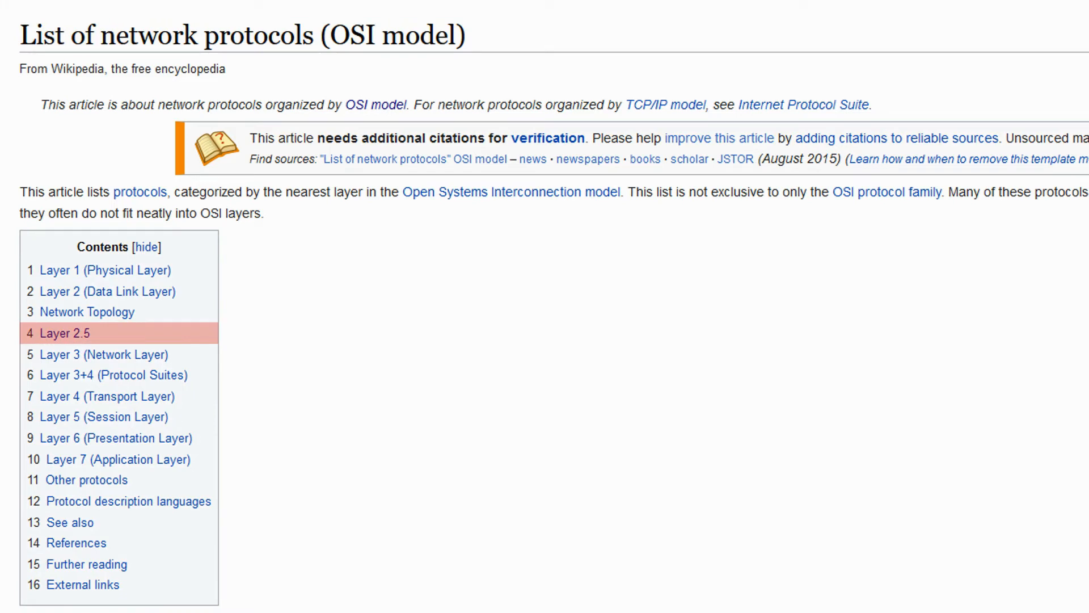
From the Layer 2.5 protocols entries, reach the Multiprotocol Label Switching article.
left_click(63, 333)
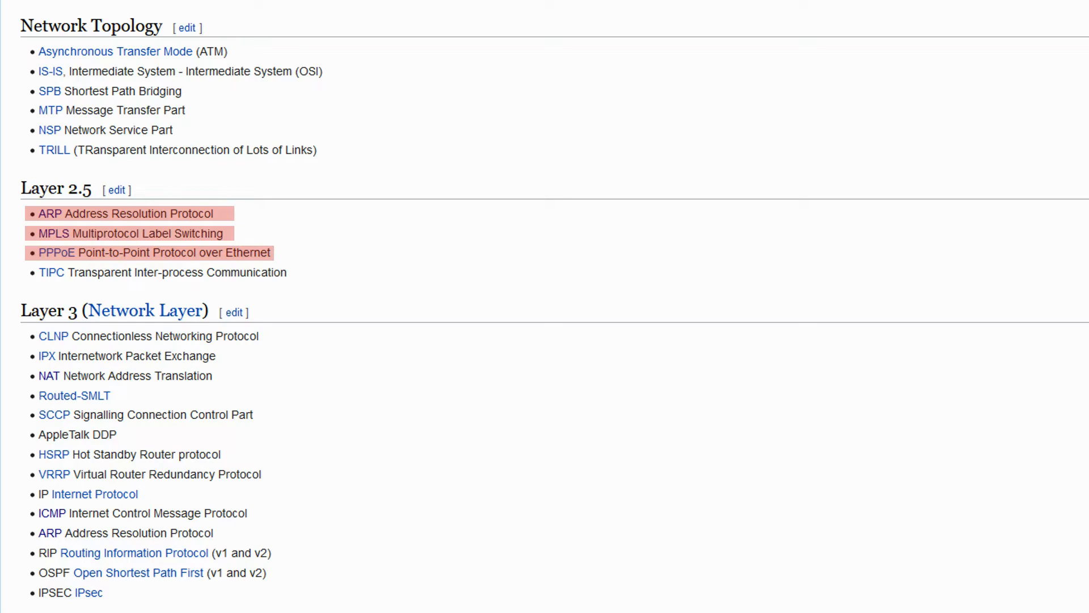
left_click(50, 233)
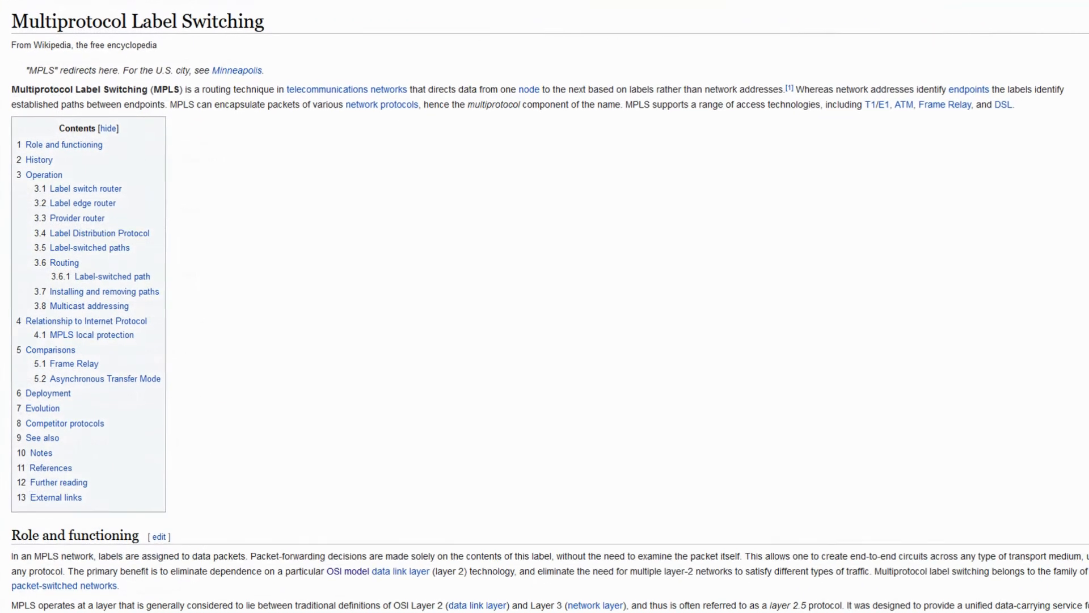
Highlight the MPLS opening definition and continue into the Role and functioning and History sections.
left_click_drag(10, 89, 274, 88)
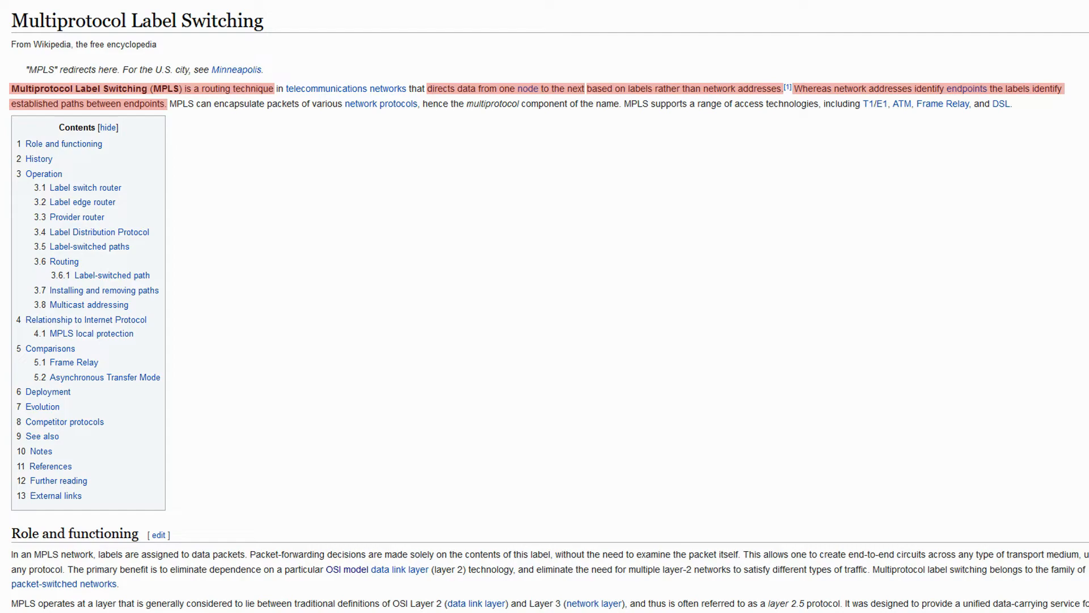
scroll("down", 3)
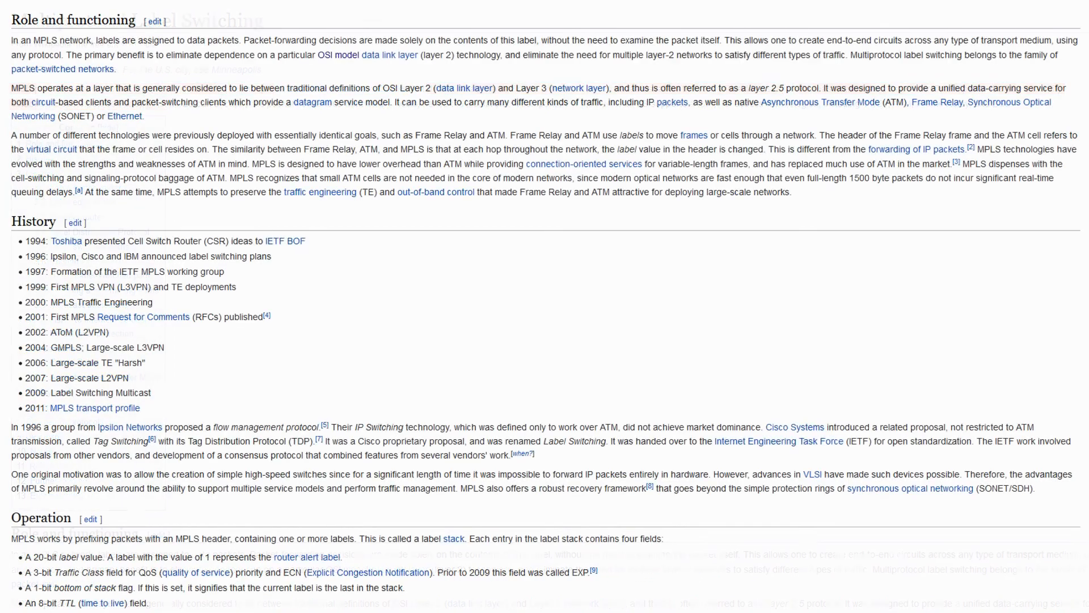